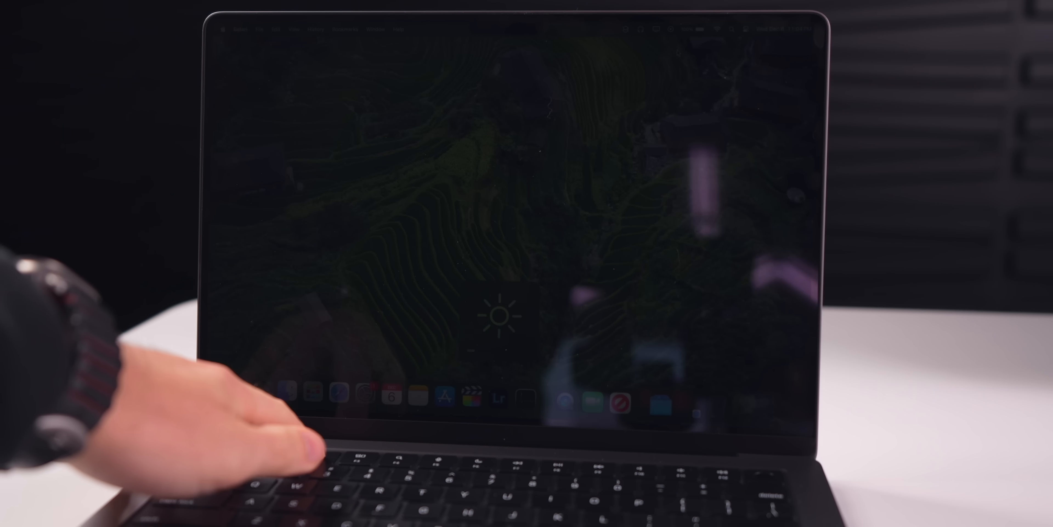
# Raise the display brightness while the Final Cut Pro timelines play on both MacBooks.
pyautogui.press('brightness_up')
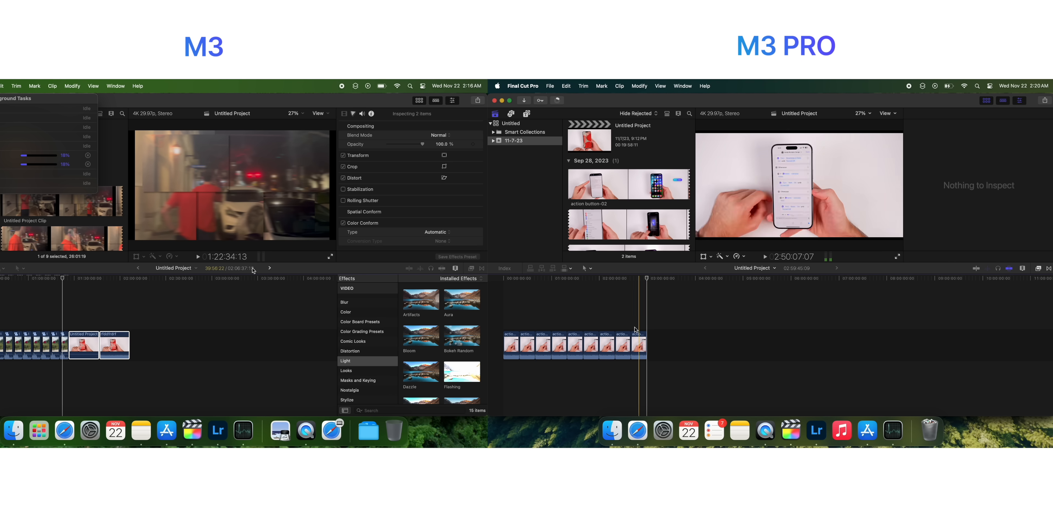
# Switch through Activity Monitor and Lightroom to the Amazon 14-inch MacBook Pro M3 Pro listing at $1,799.
pyautogui.click(243, 430)
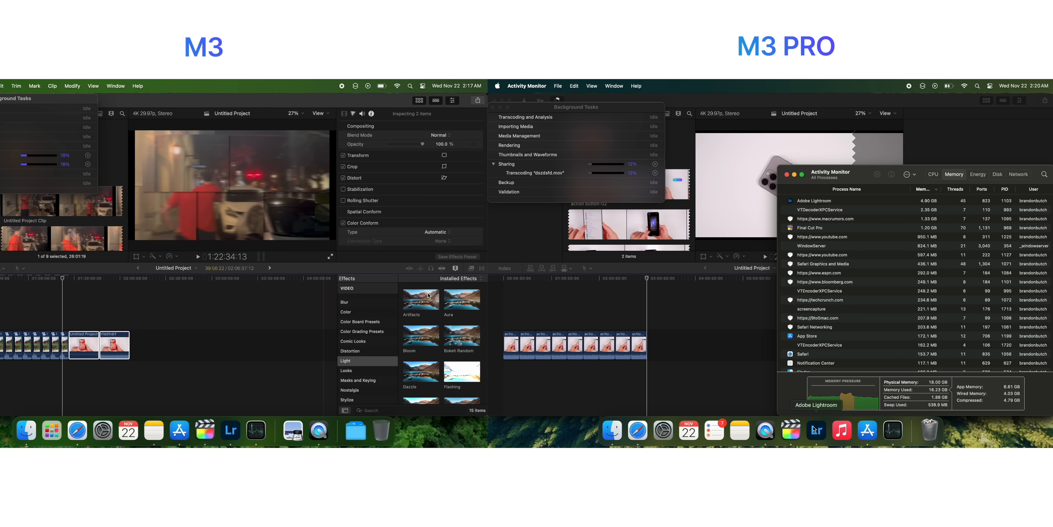
pyautogui.click(815, 430)
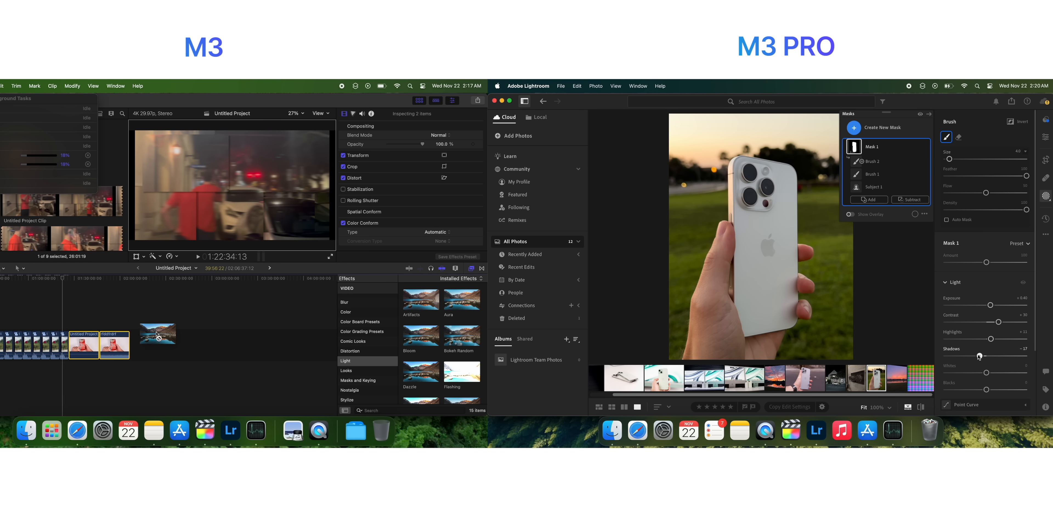
pyautogui.click(892, 430)
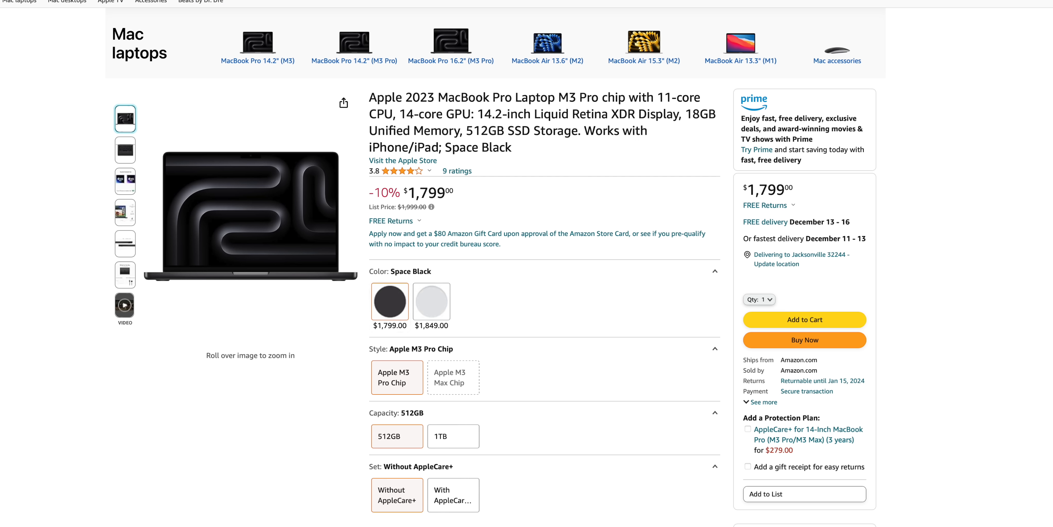
# Upgrade the 14-inch M3 MacBook Pro to 16GB unified memory, bringing the total to $1,799.00.
pyautogui.click(804, 319)
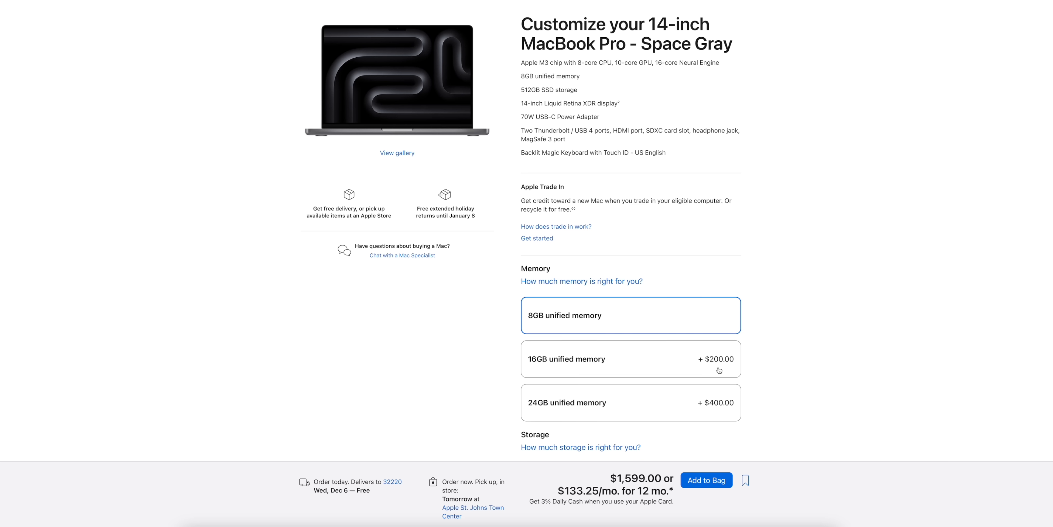
pyautogui.click(630, 358)
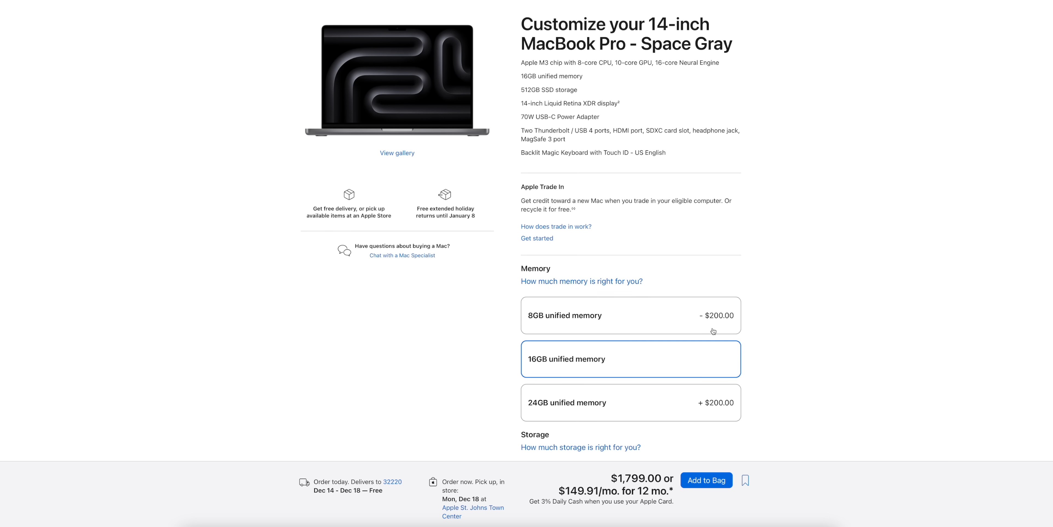
pyautogui.moveTo(576, 359)
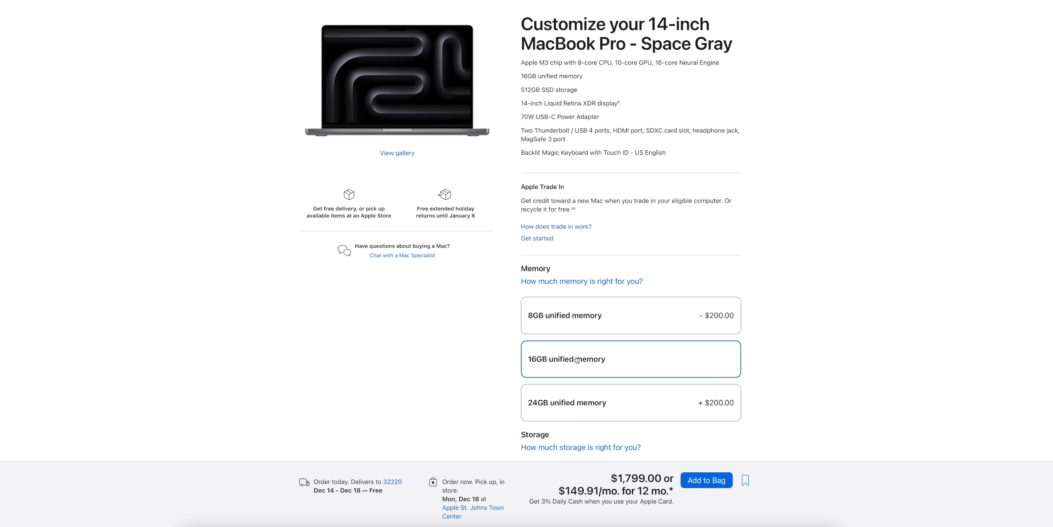
pyautogui.moveTo(637, 504)
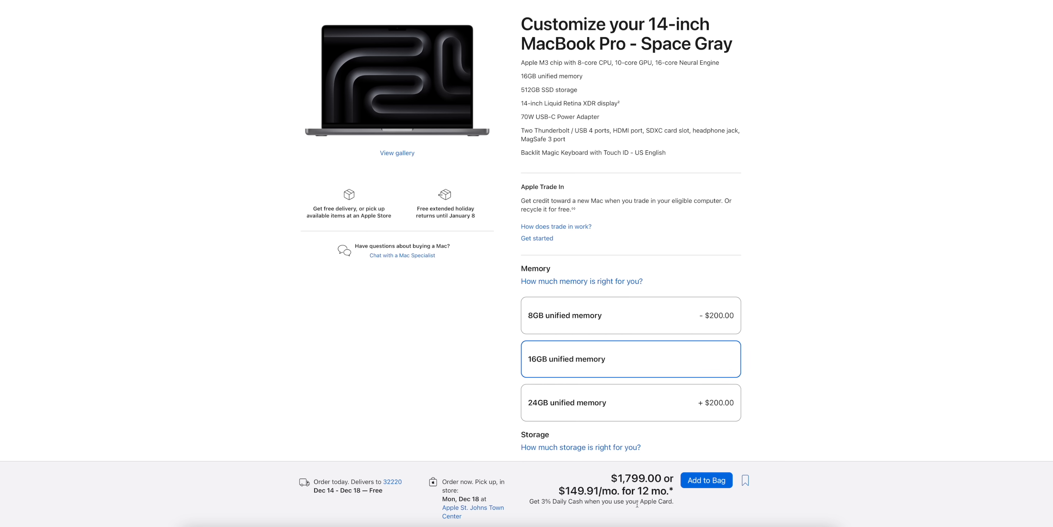